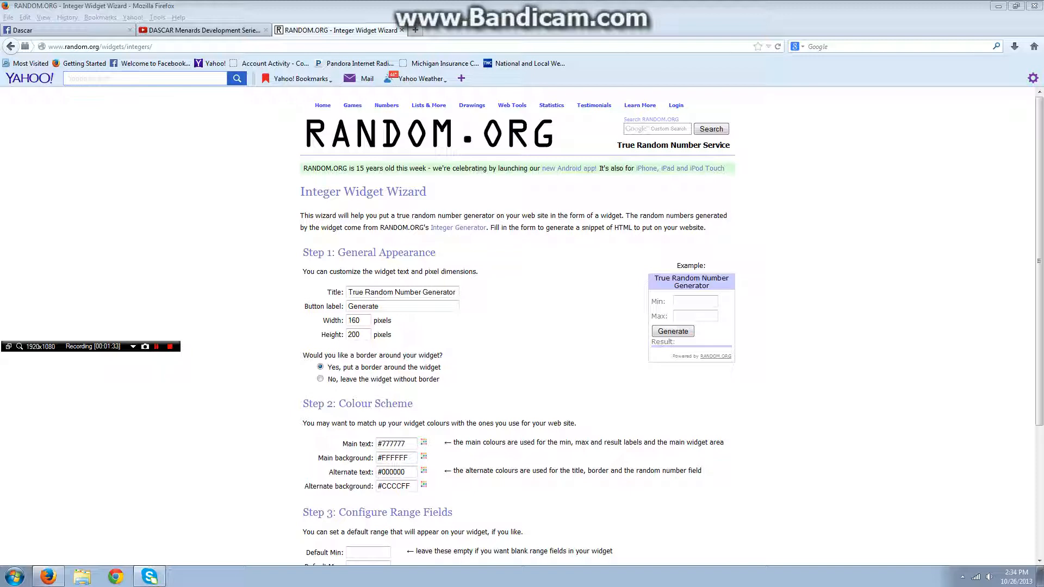
Step: Enter a minimum of 1 and a maximum of 8 in the example widget's range fields
click(694, 300)
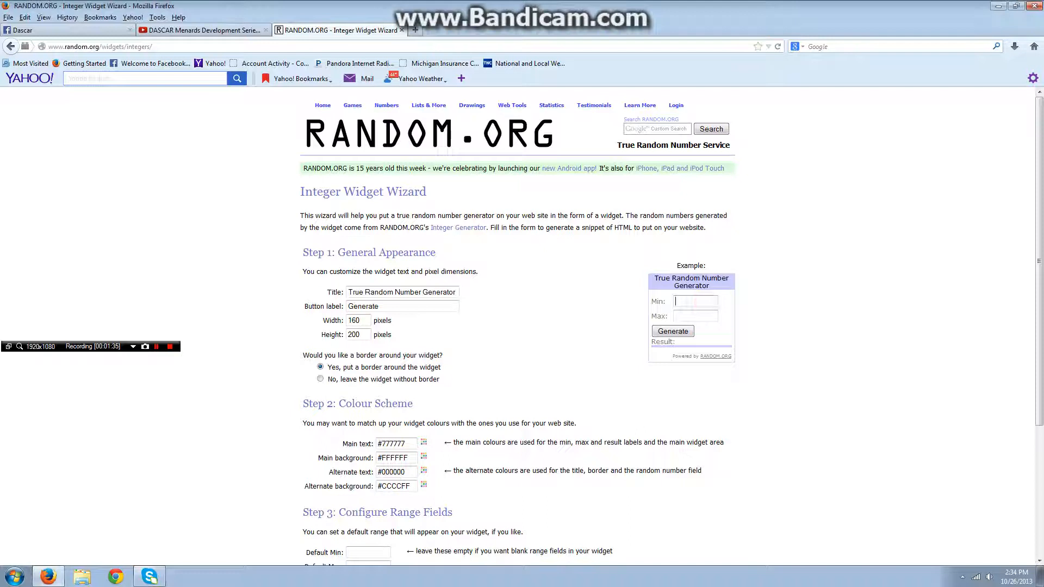
text(1)
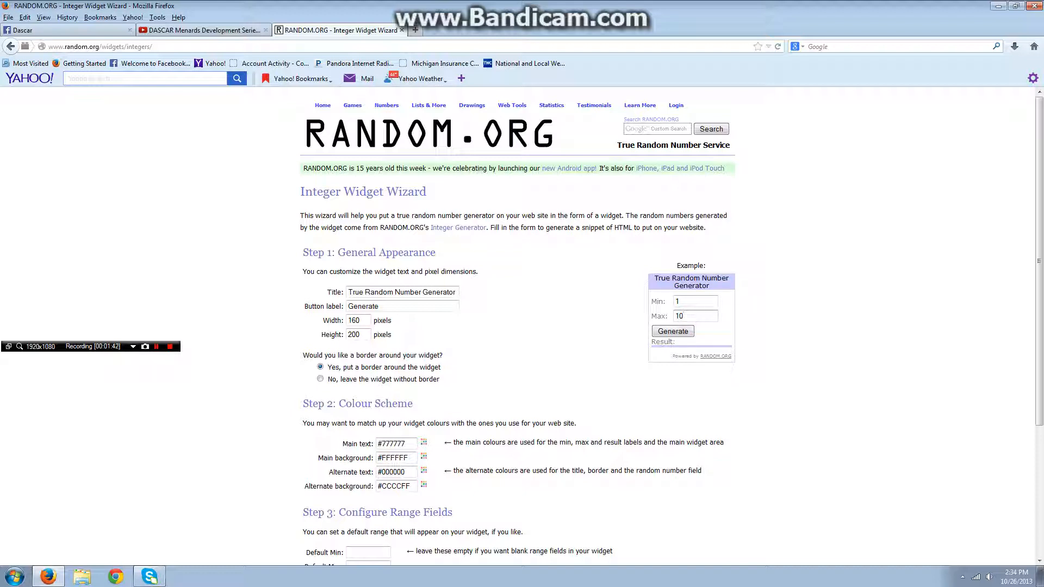
text(8)
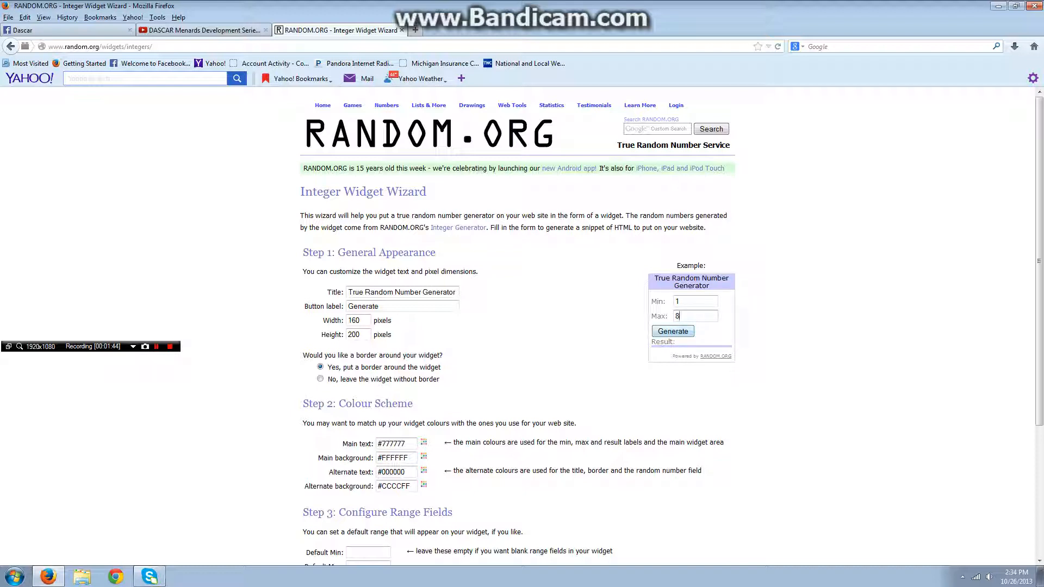
Step: Generate random numbers from 1–8, getting 8, 4 and 7, and start another draw
click(672, 331)
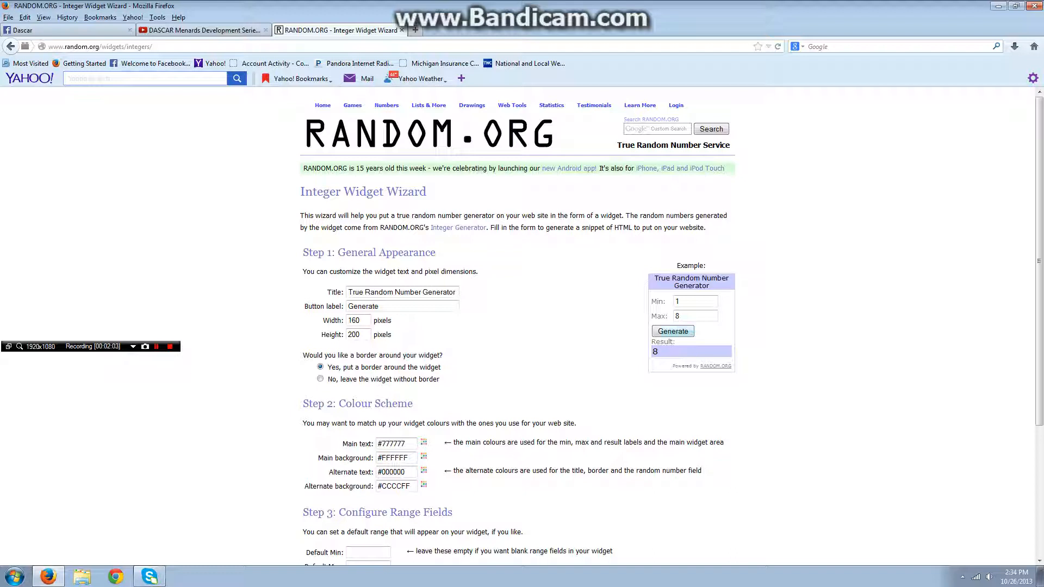
click(672, 331)
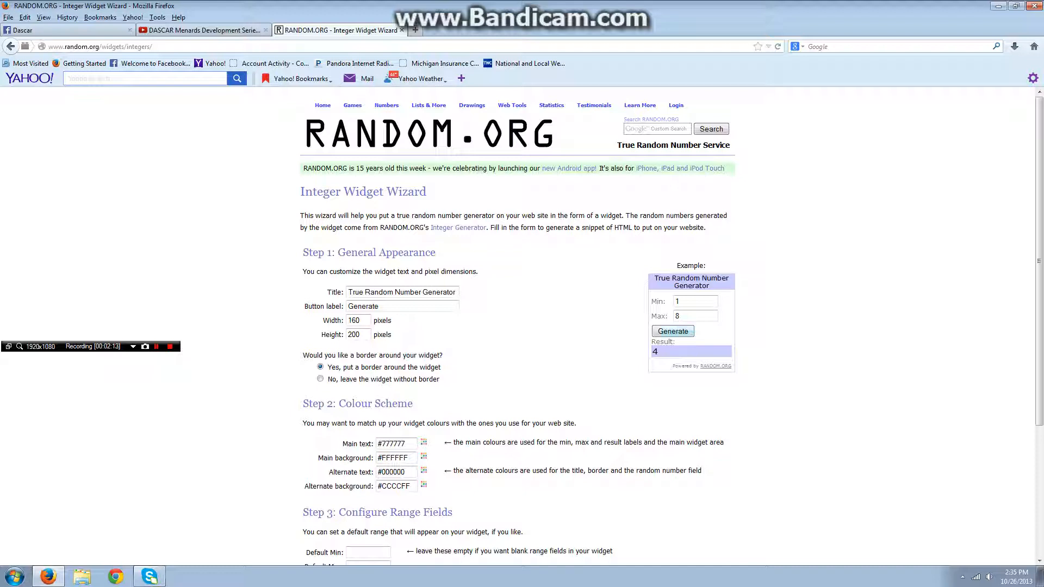
click(672, 331)
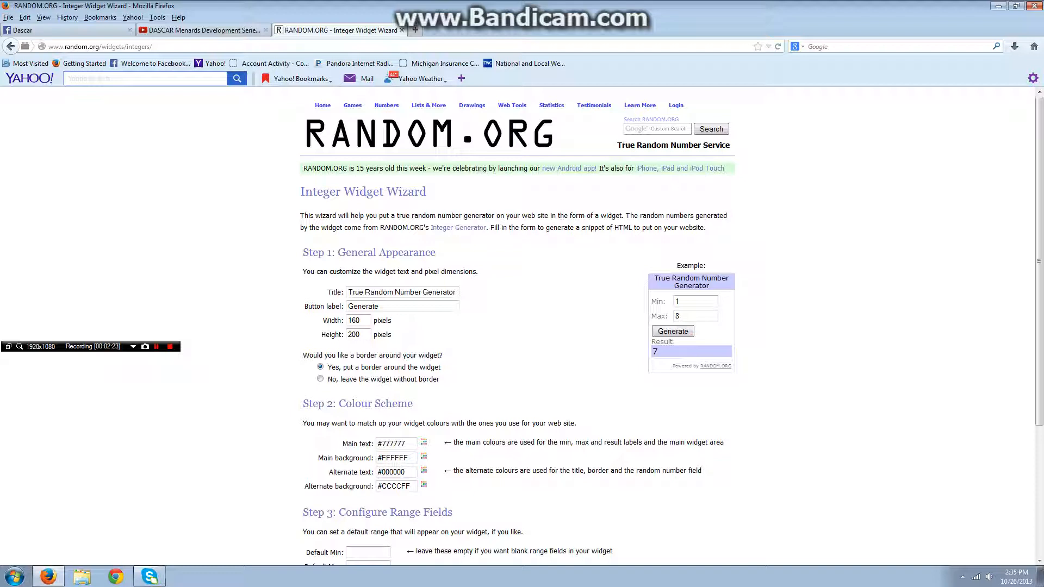
click(672, 331)
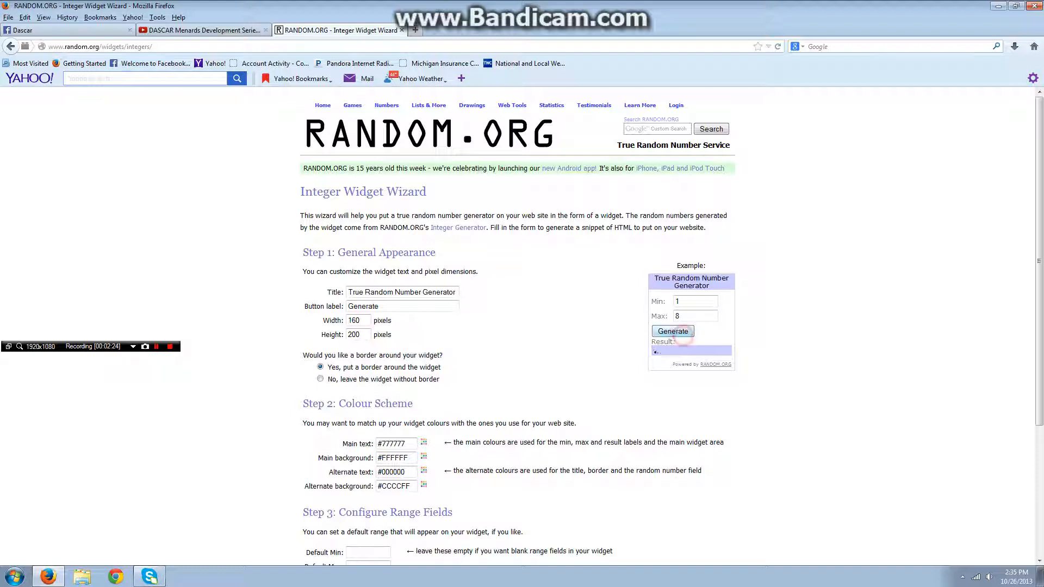
Step: Generate further 1–8 results for the next drivers, drawing 1, 3 and 1 again
click(672, 331)
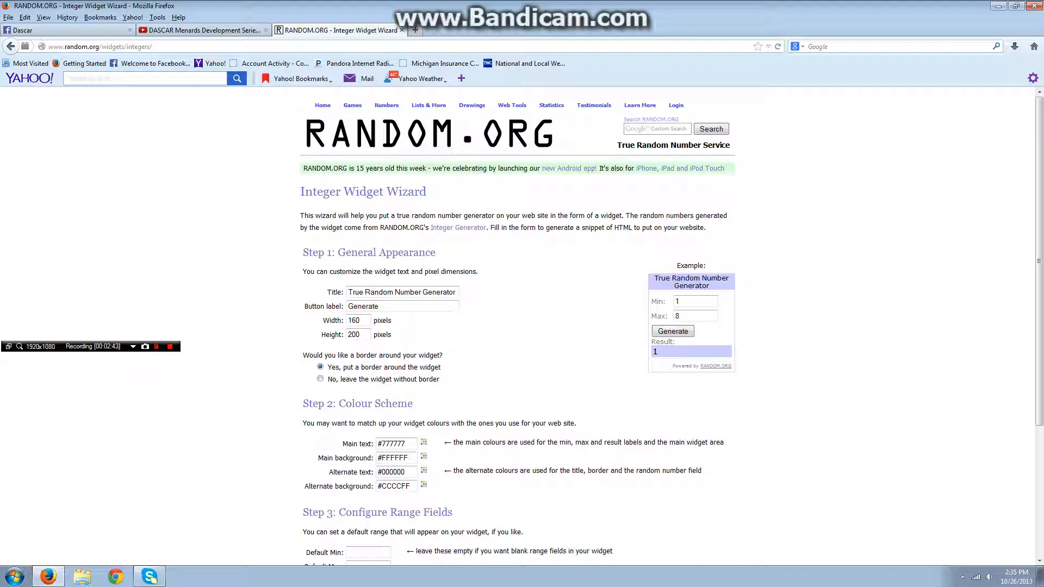
click(672, 331)
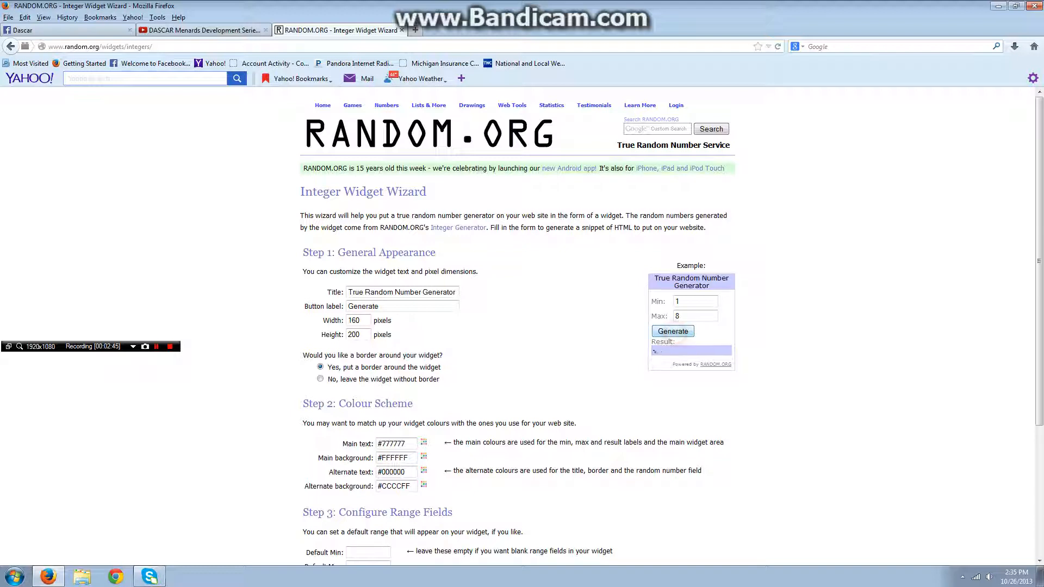
click(671, 331)
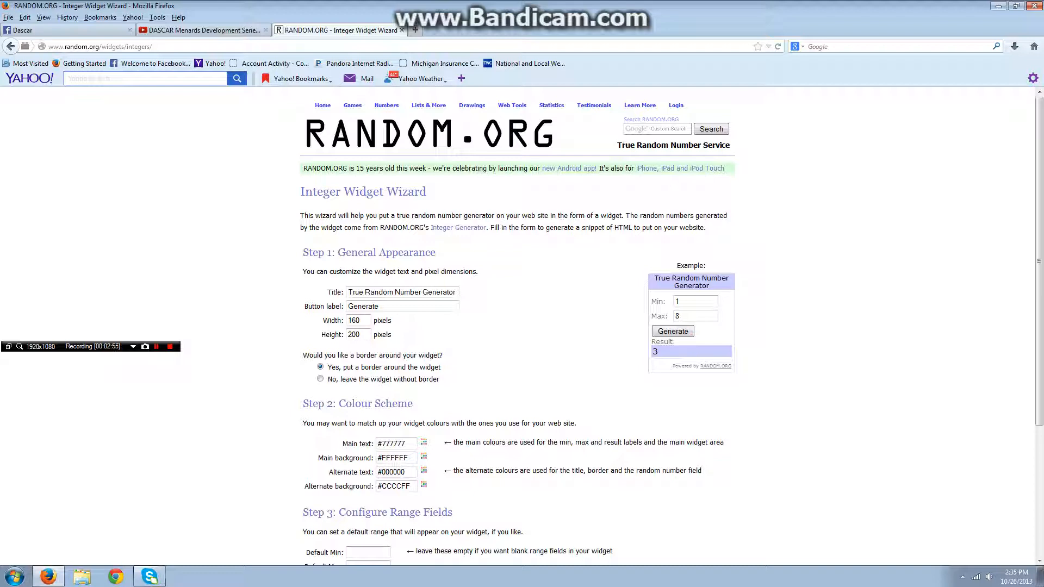
click(671, 331)
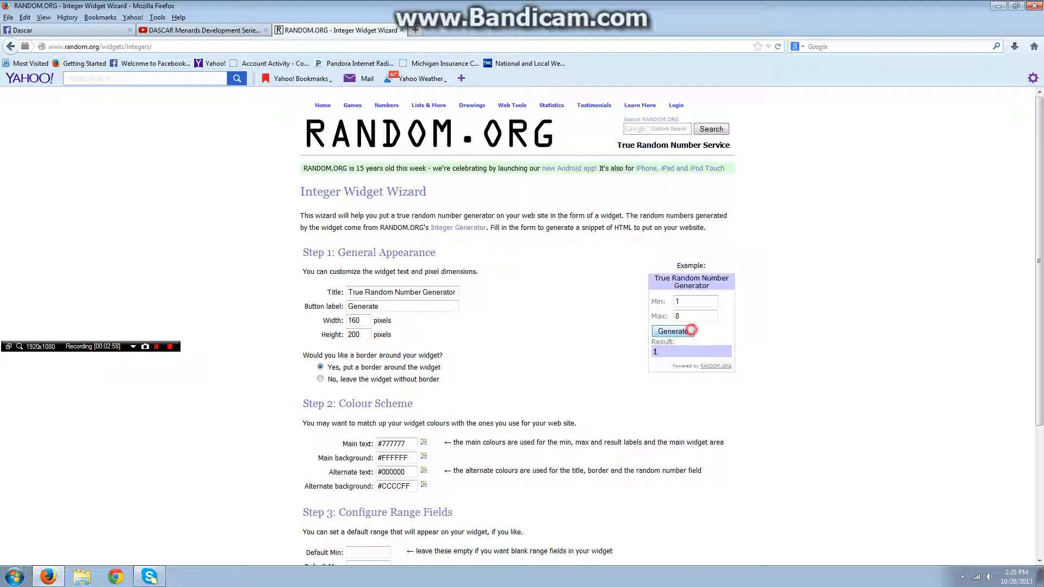
Step: Generate the remaining 1–8 draws, producing 5 and finally 6
click(673, 331)
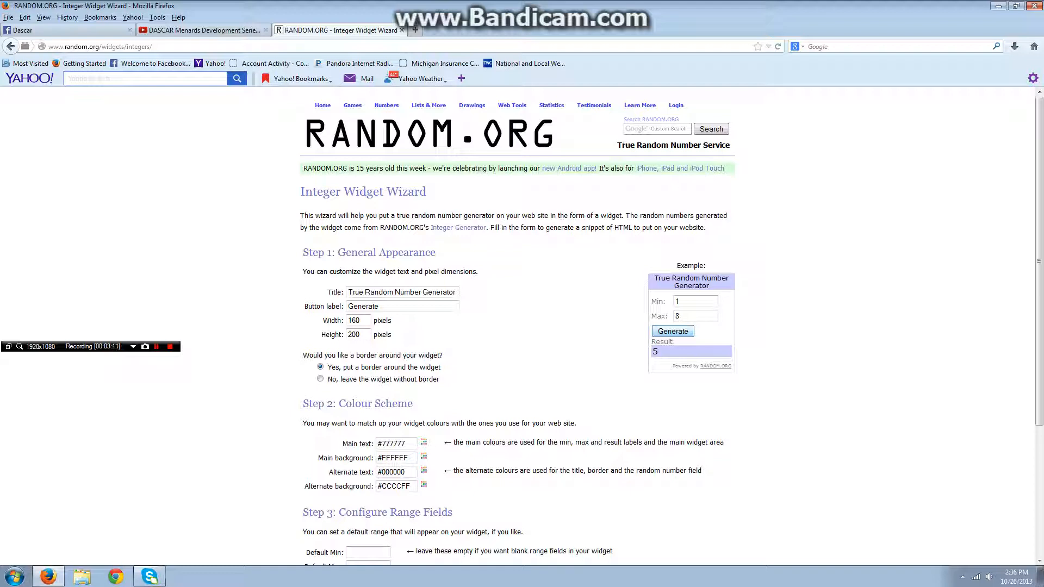
click(672, 331)
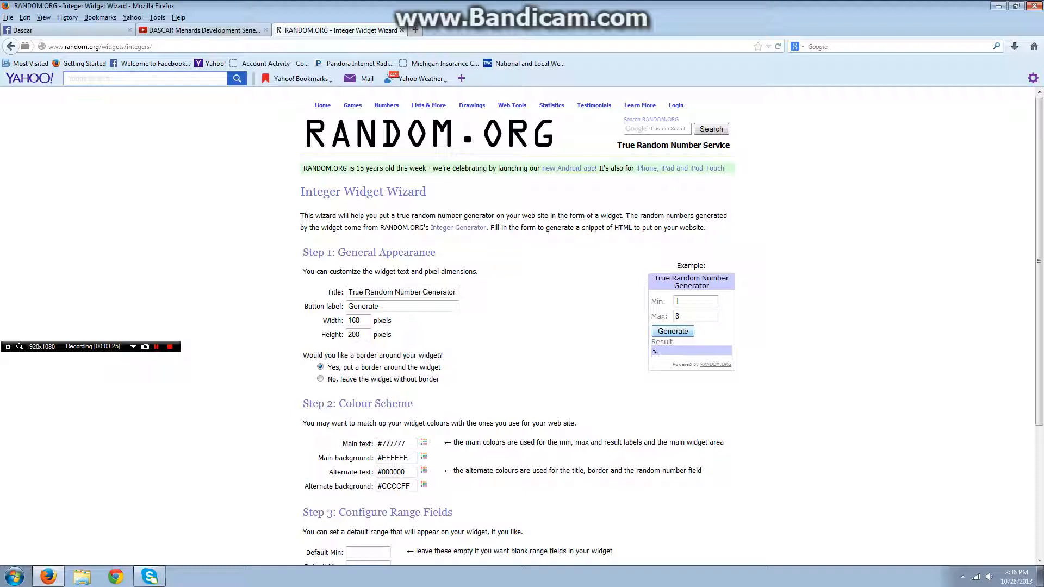
click(672, 331)
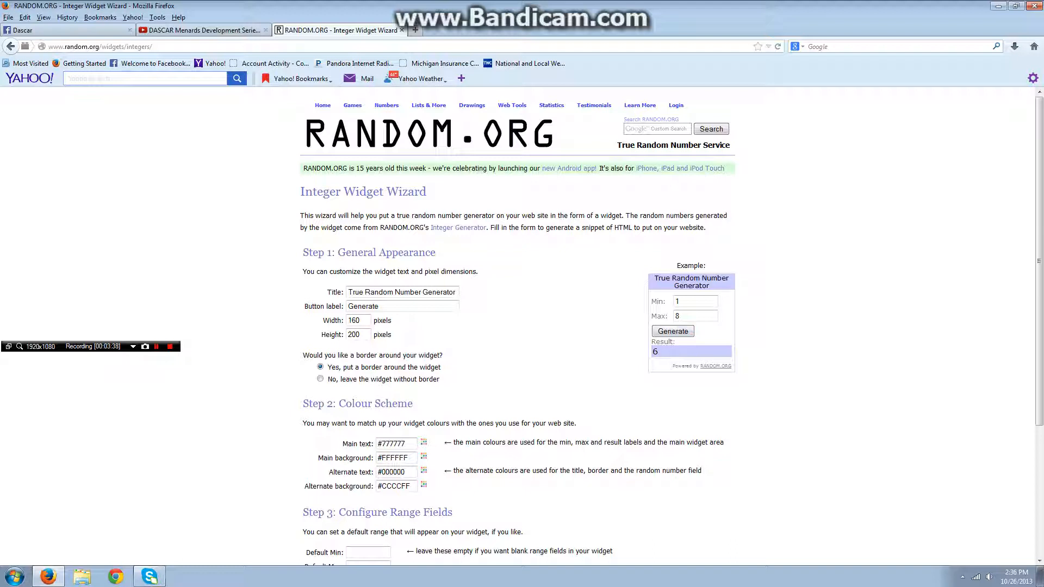
click(169, 346)
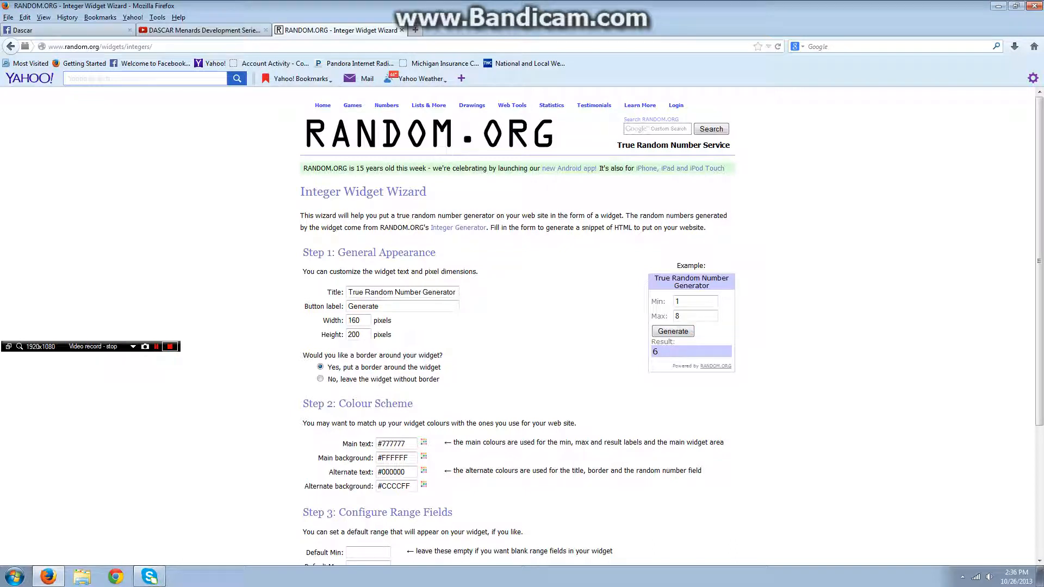